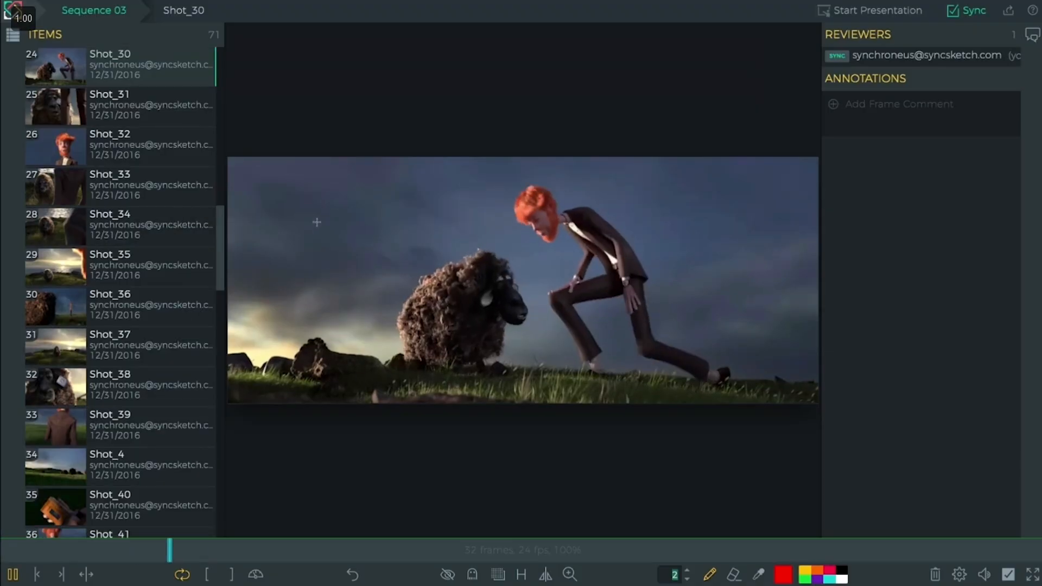
pyautogui.scroll(-3)
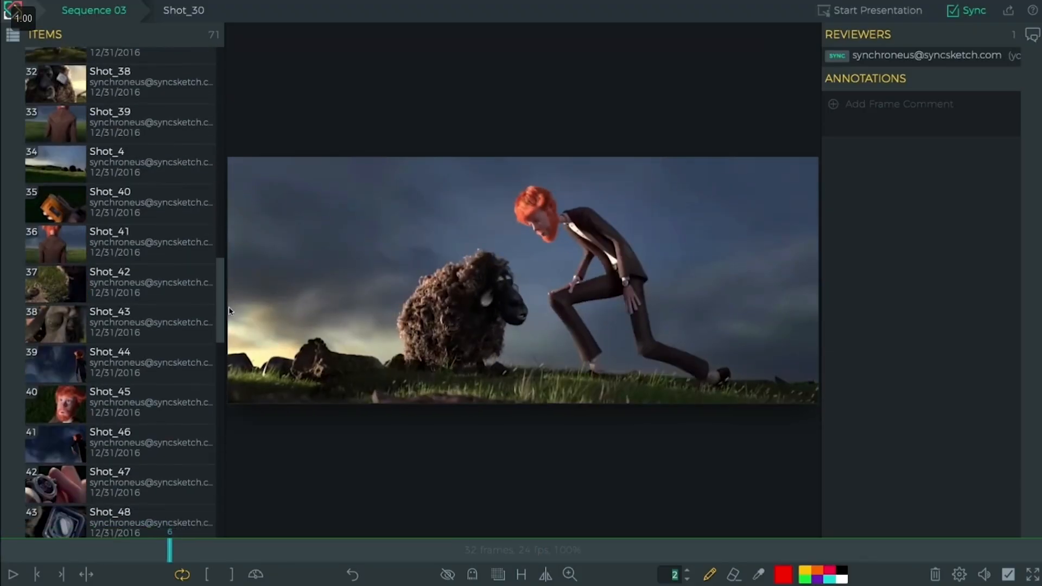
pyautogui.scroll(-3)
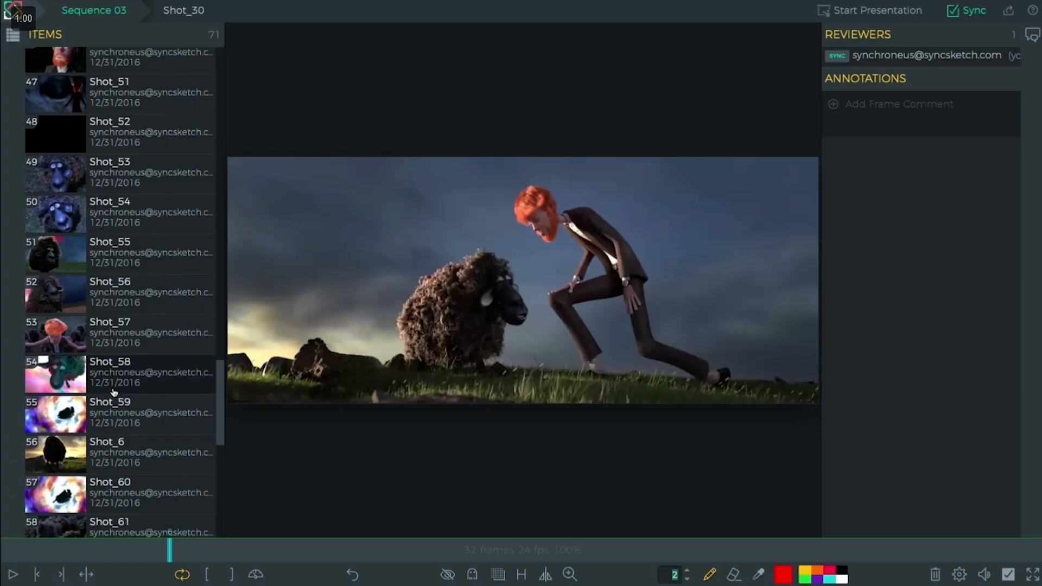